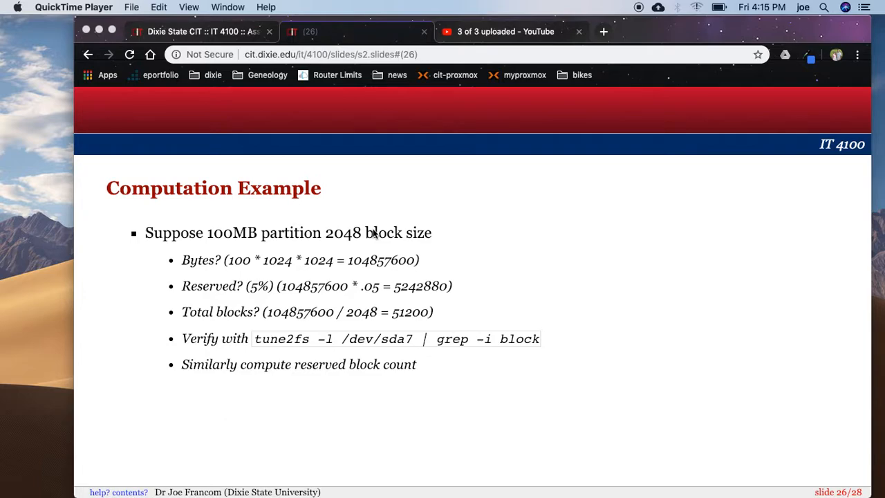
In cfdisk, size the new partition /dev/sda7 at 100M and write the partition table
{"action": "key", "text": "cmd+tab"}
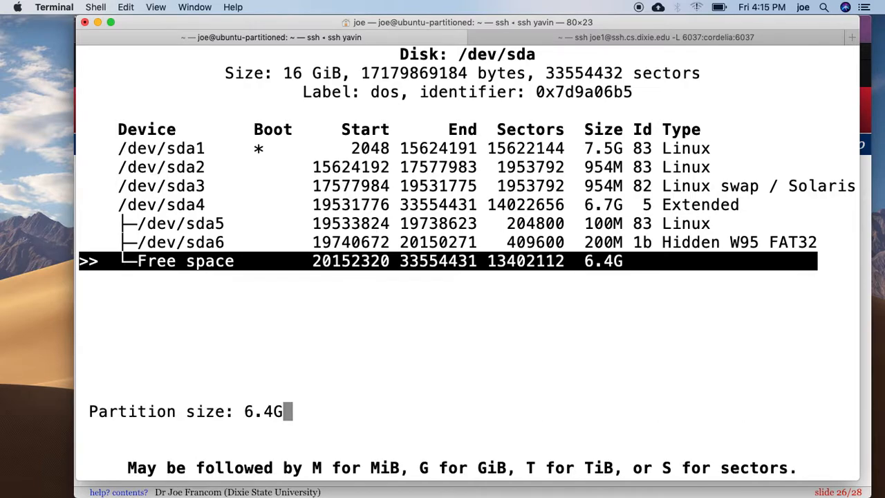
{"action": "key", "text": "Backspace"}
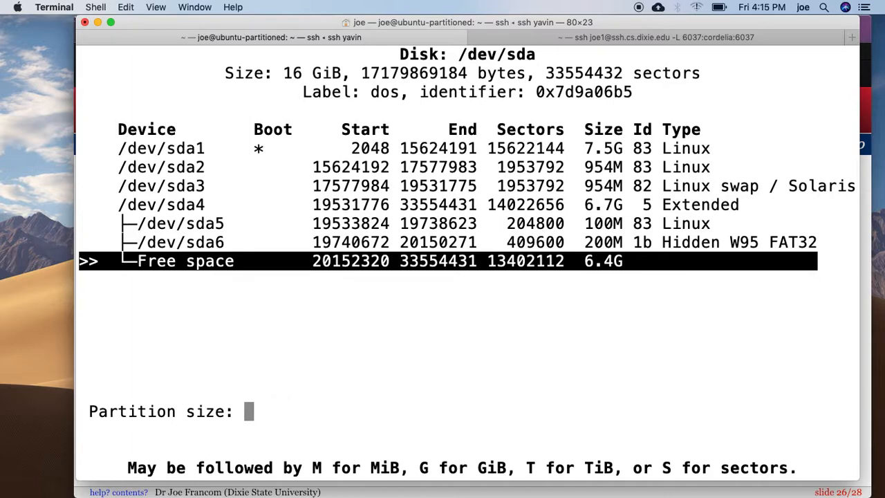
{"action": "type", "text": "100"}
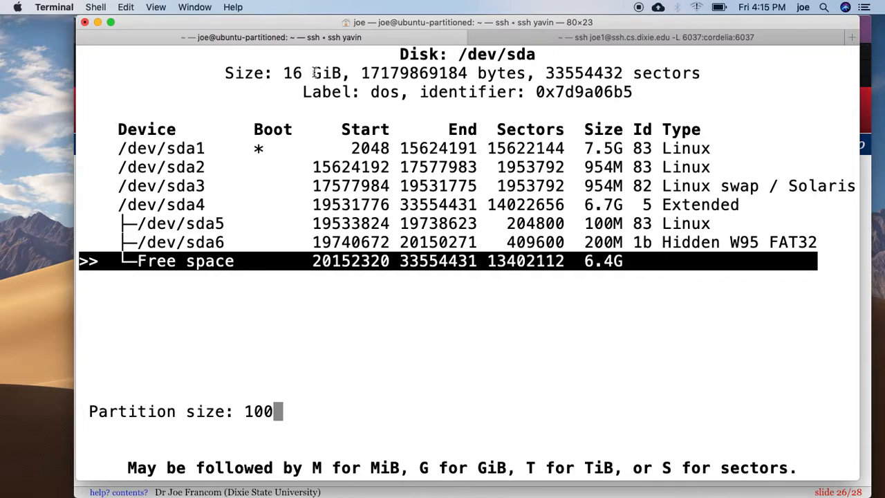
{"action": "mouse_move", "coordinate": [301, 332]}
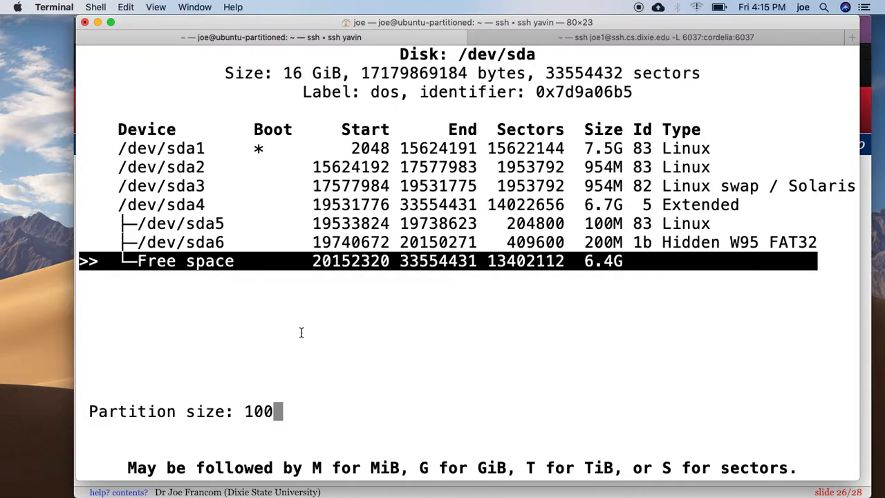
{"action": "type", "text": "M"}
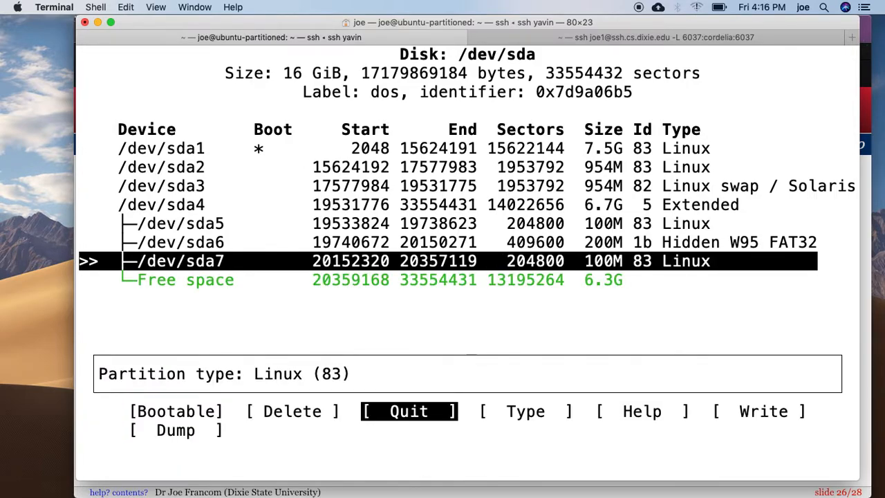
{"action": "key", "text": "up"}
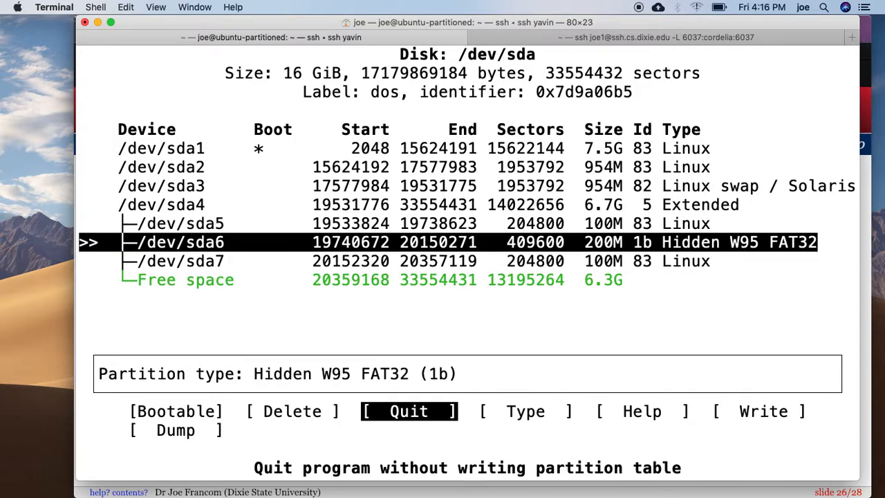
{"action": "key", "text": "Down"}
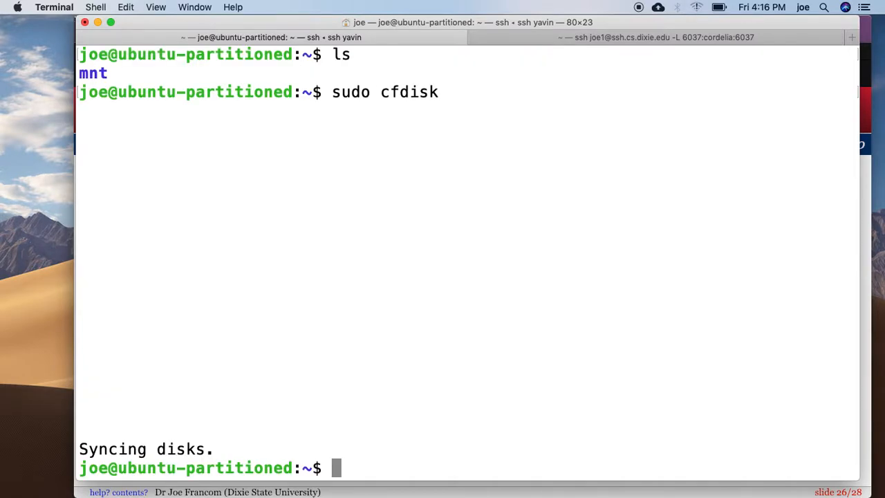
Run sudo partprobe, clear the screen, and list partitions with sudo fdisk -l
{"action": "type", "text": "sudo partprobe"}
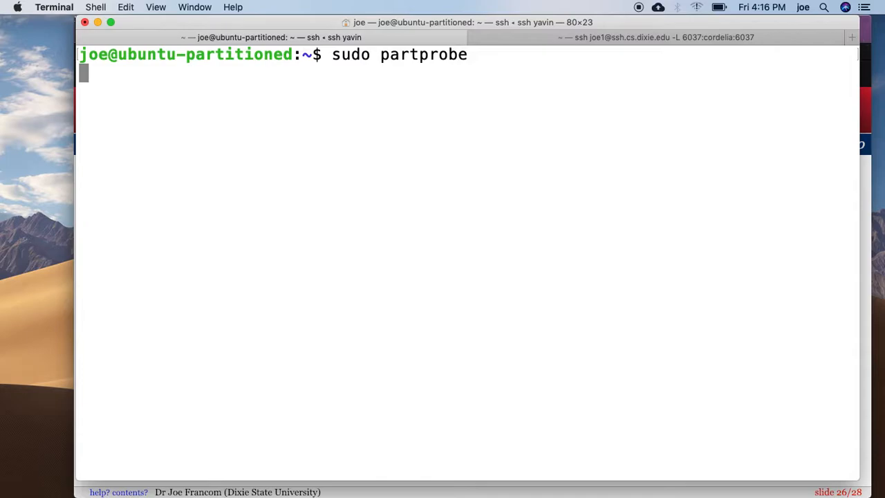
{"action": "key", "text": "Return"}
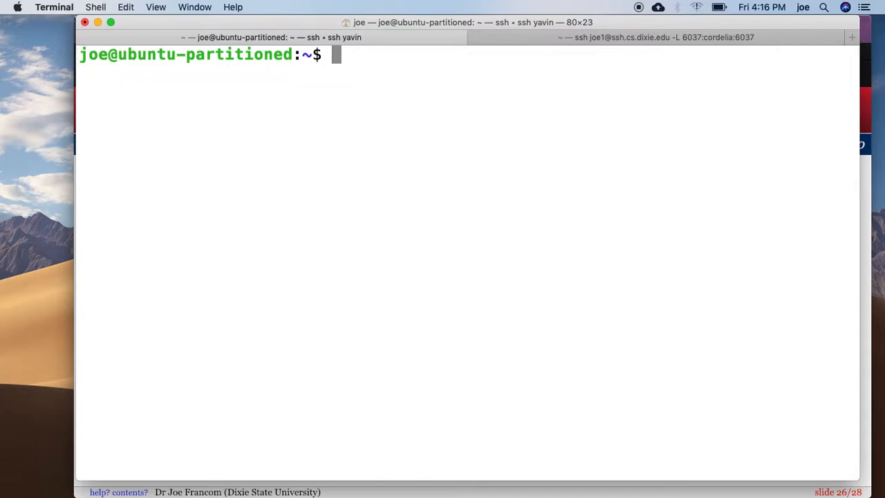
{"action": "type", "text": "sudo fdisk -"}
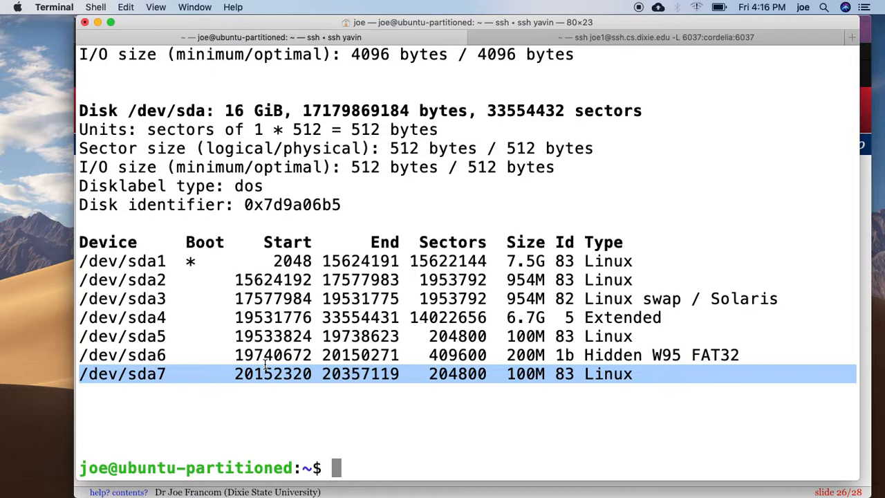
Open the mkfs.ext4 manual page with man mkfs.ext4
{"action": "type", "text": "man"}
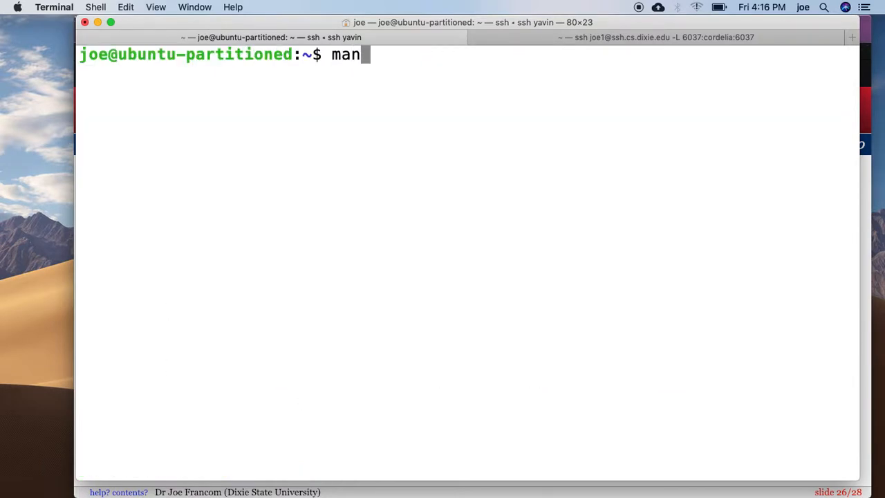
{"action": "type", "text": "mkf"}
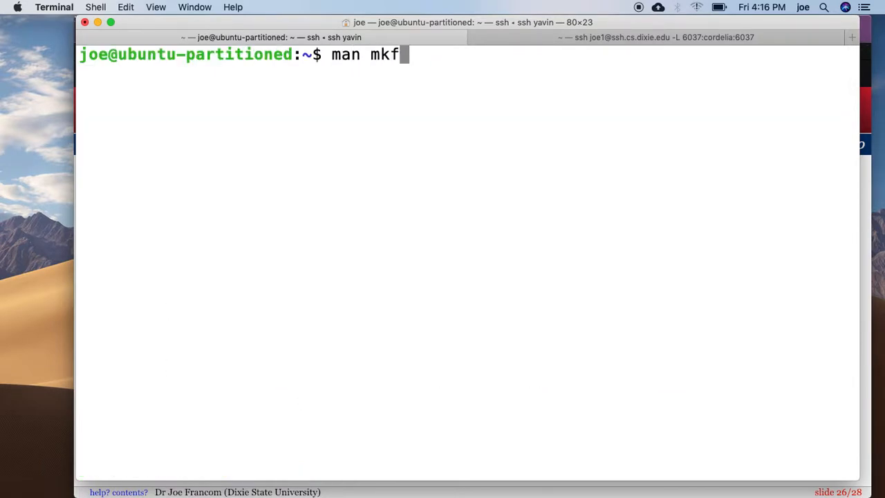
{"action": "type", "text": "s.ext4"}
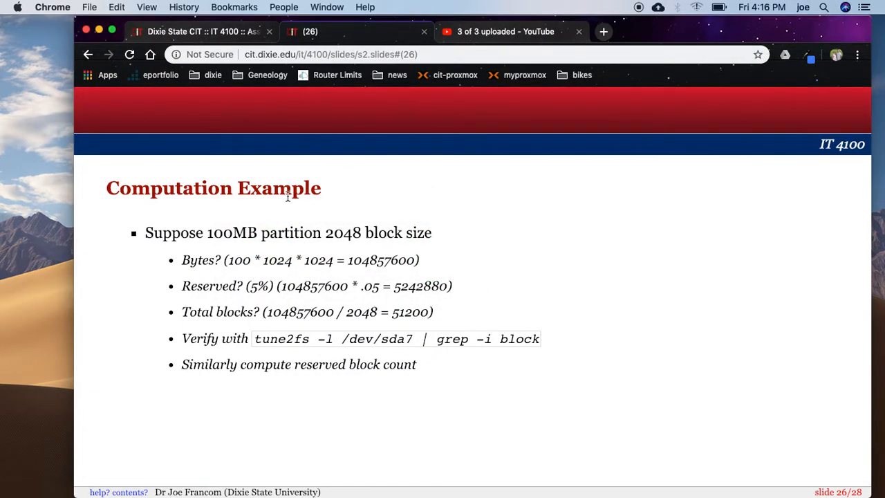
{"action": "mouse_move", "coordinate": [236, 286]}
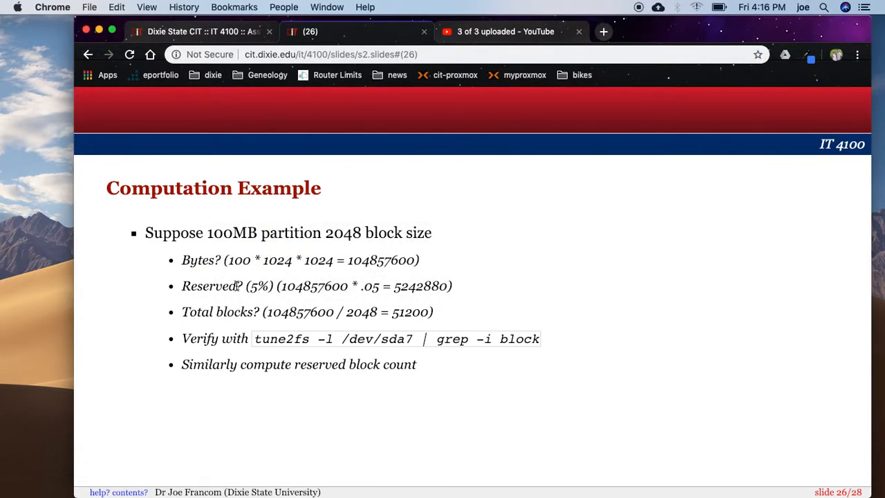
{"action": "mouse_move", "coordinate": [367, 238]}
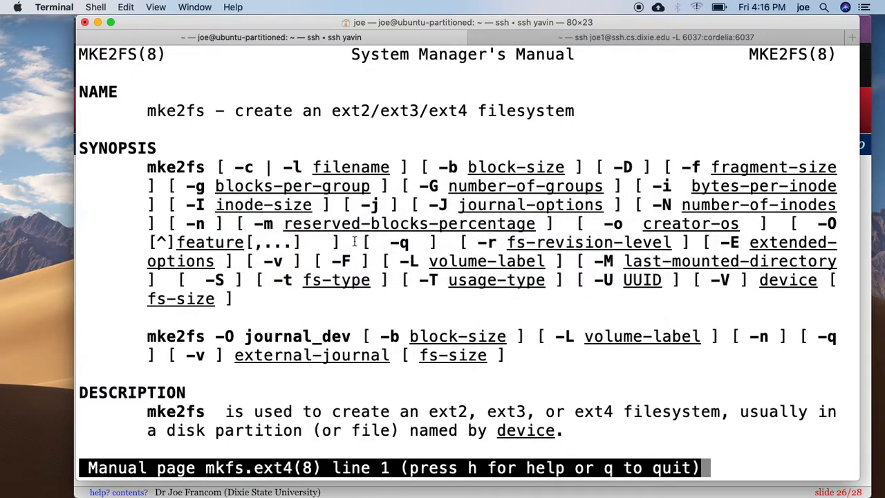
{"action": "mouse_move", "coordinate": [508, 159]}
{"action": "type", "text": "sudo"}
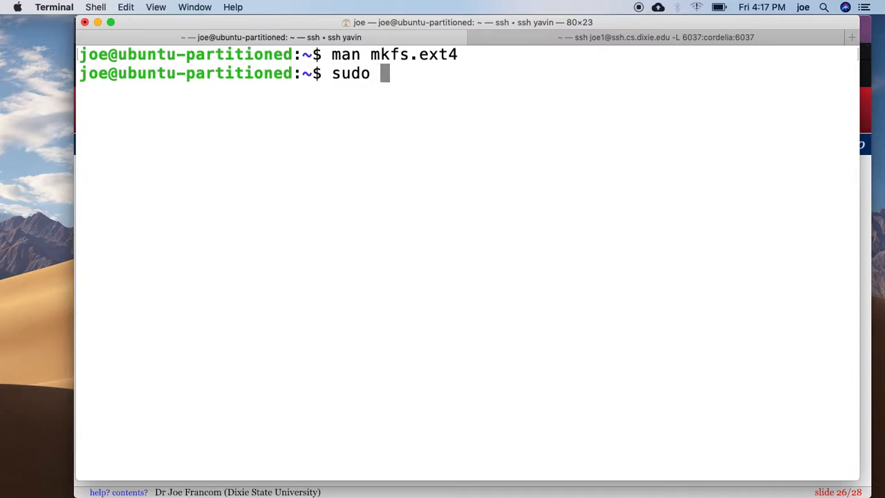
Run sudo mkfs.ext4 -b 2048 -m 5 /dev/sda7 to format the partition
{"action": "type", "text": "mkfs.e"}
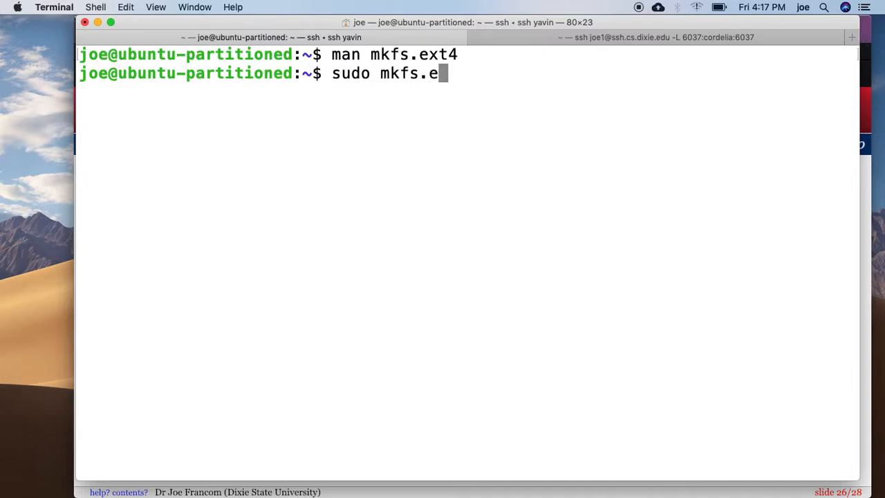
{"action": "type", "text": "xt4"}
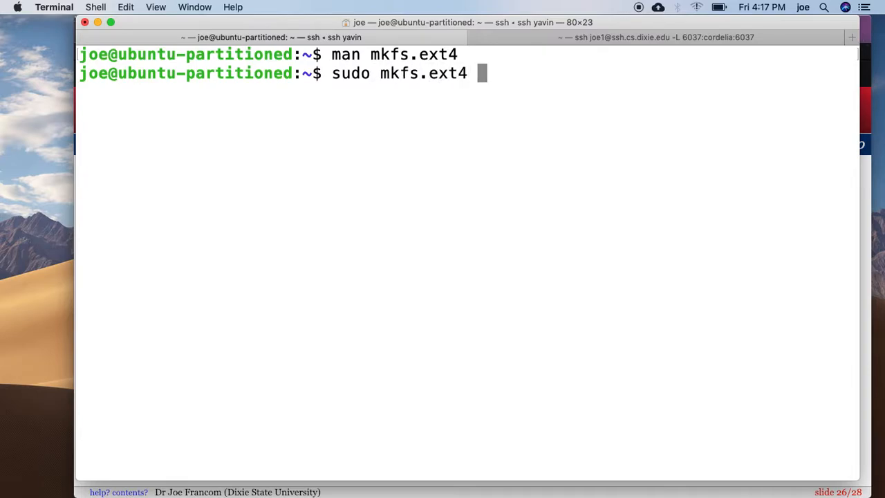
{"action": "type", "text": "-b 2048 -"}
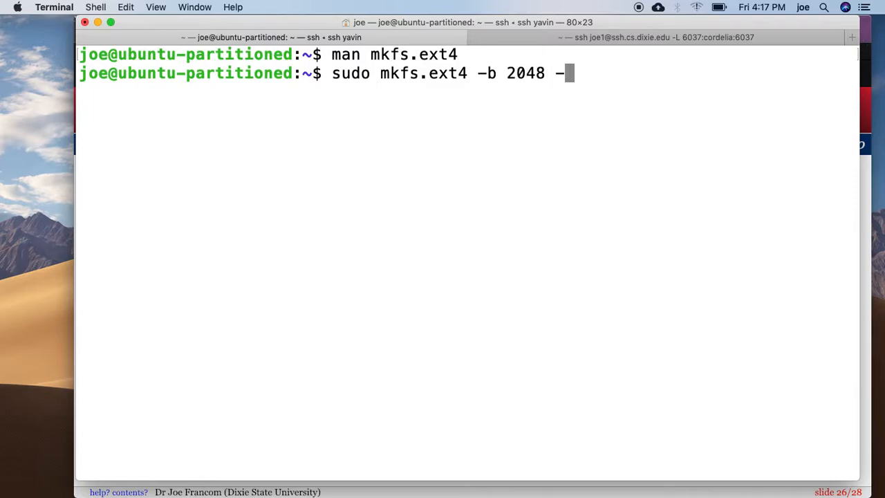
{"action": "type", "text": "m 5 /dev/sda7"}
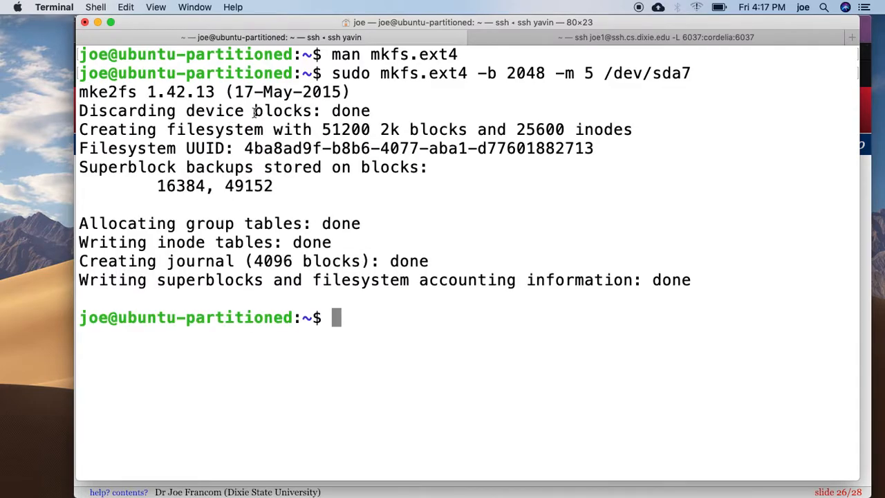
{"action": "mouse_move", "coordinate": [304, 124]}
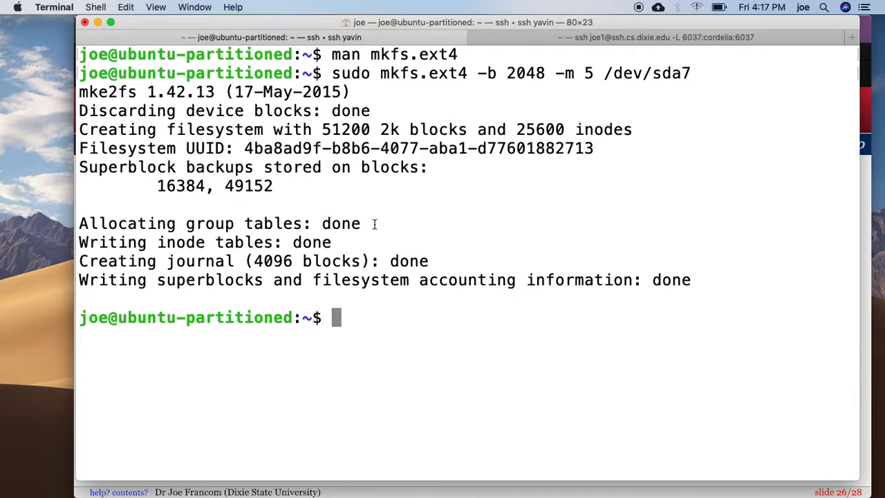
{"action": "mouse_move", "coordinate": [185, 192]}
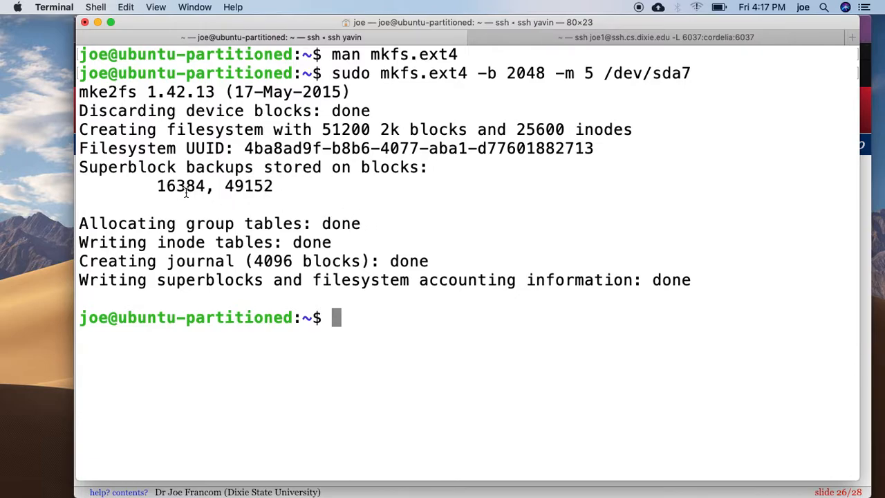
{"action": "mouse_move", "coordinate": [255, 252]}
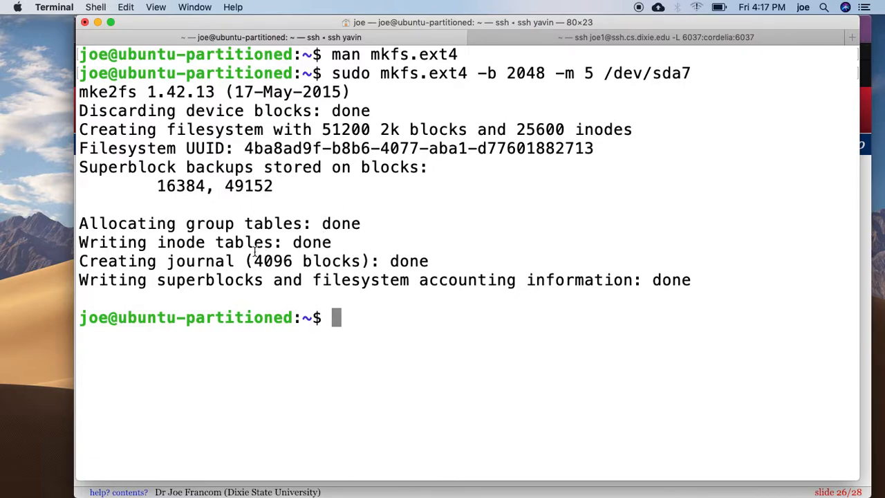
{"action": "mouse_move", "coordinate": [363, 290]}
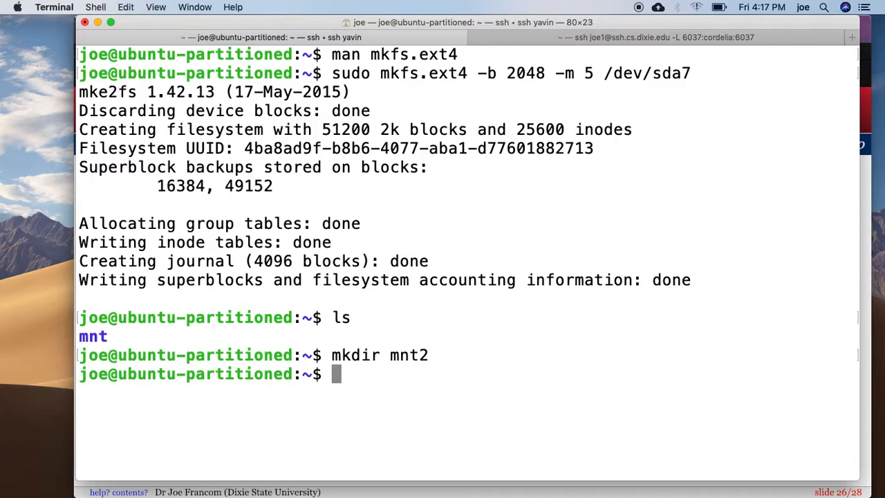
Mount /dev/sda7 on the new mnt2 directory with sudo mount
{"action": "type", "text": "sudo mount /d"}
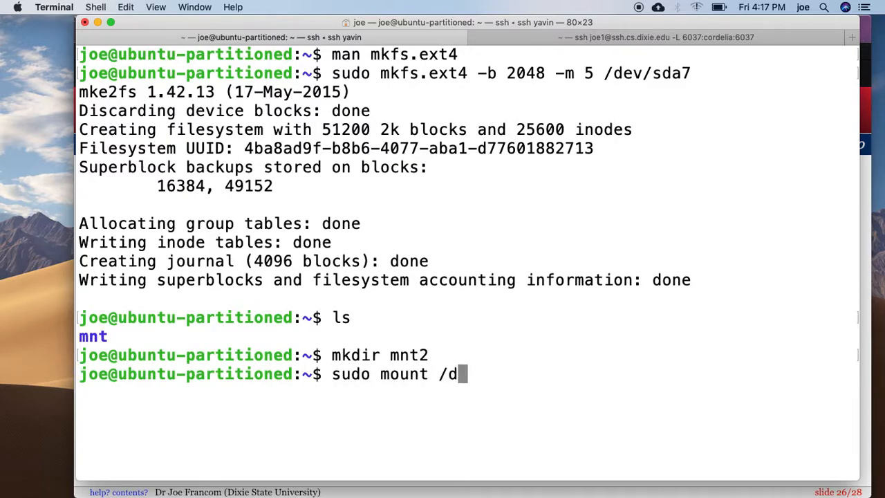
{"action": "type", "text": "ev/sda7 m"}
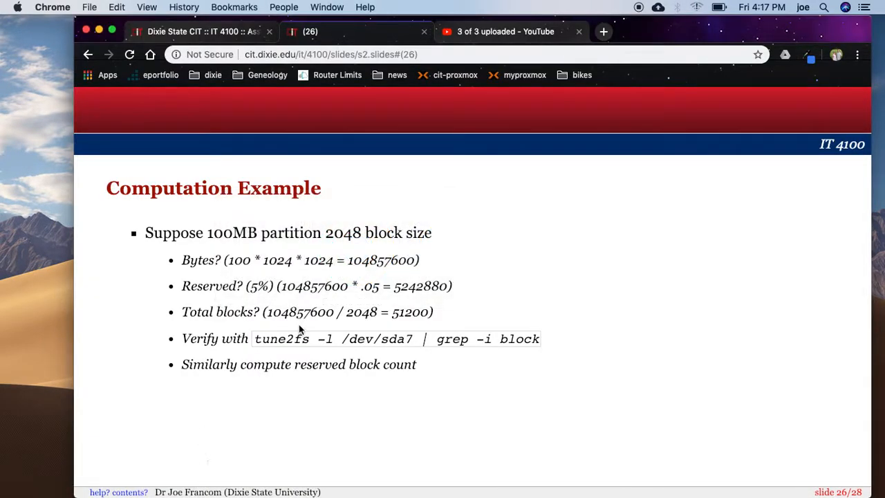
{"action": "mouse_move", "coordinate": [398, 276]}
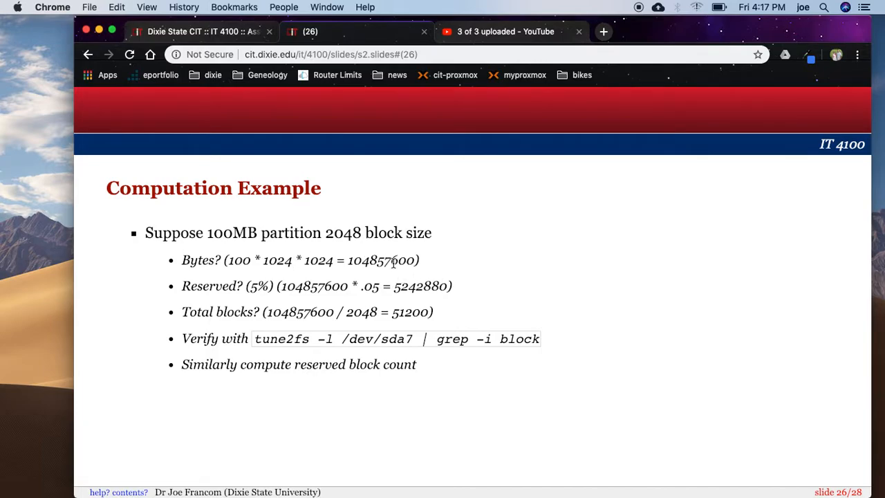
{"action": "mouse_move", "coordinate": [385, 325]}
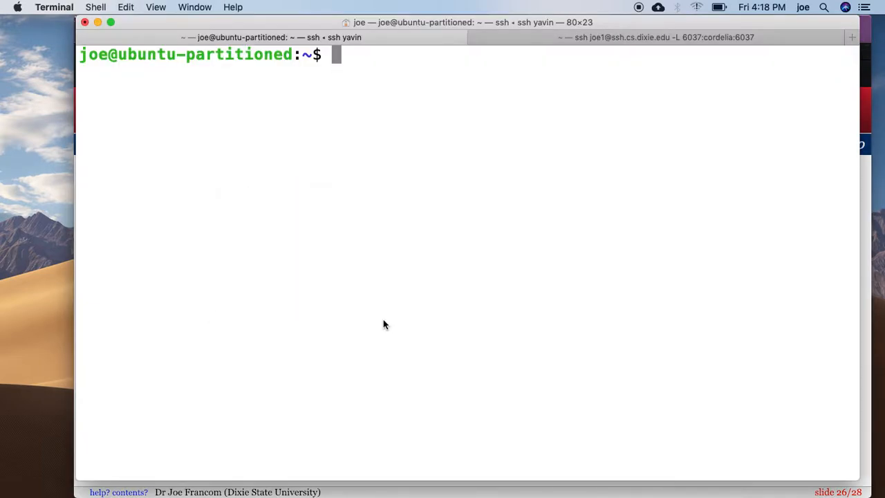
Run df, highlight /dev/sda7's available space figure, then run man df
{"action": "type", "text": "df"}
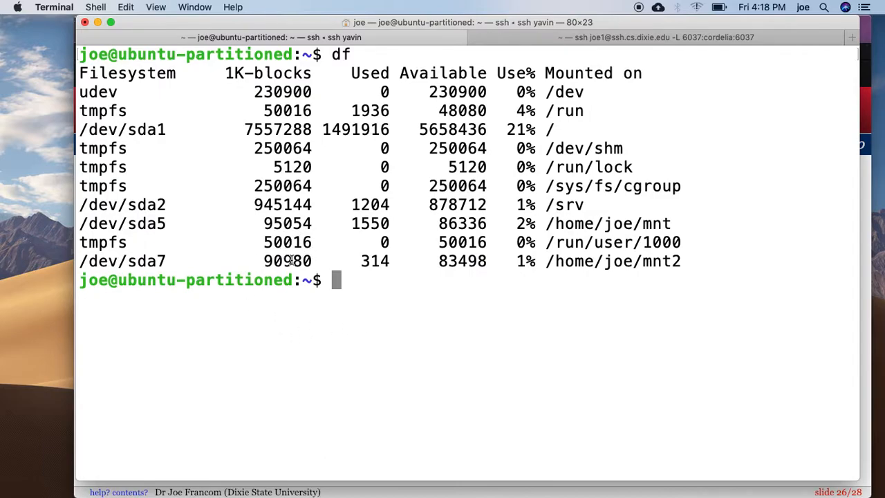
{"action": "double_click", "coordinate": [286, 261]}
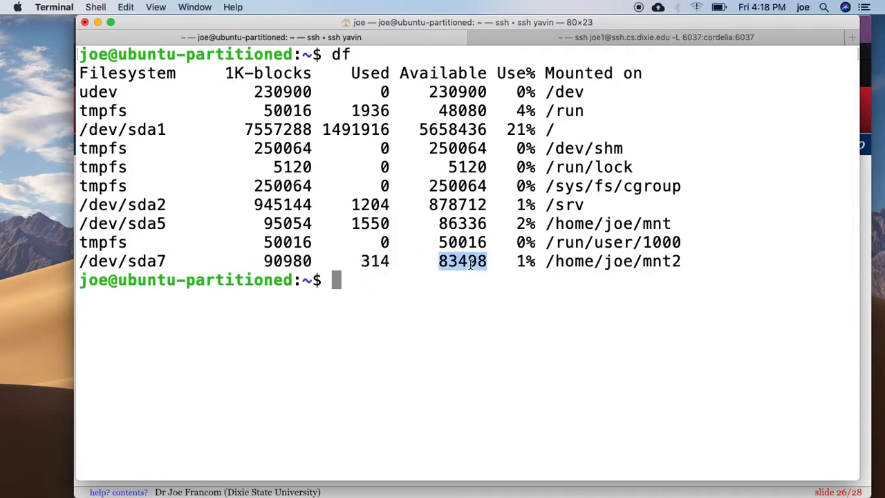
{"action": "type", "text": "df"}
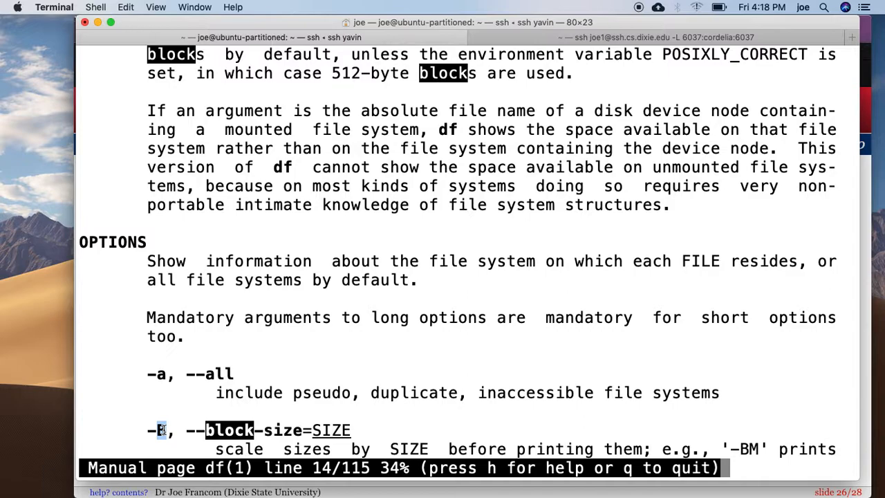
Scroll the df manual to the -B, --block-size option, then quit it
{"action": "scroll", "scroll_direction": "down", "scroll_amount": 3}
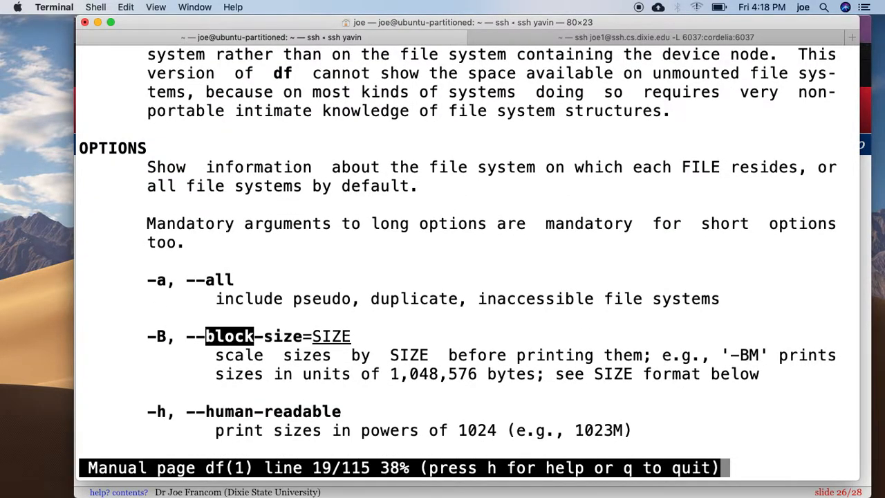
{"action": "key", "text": "q"}
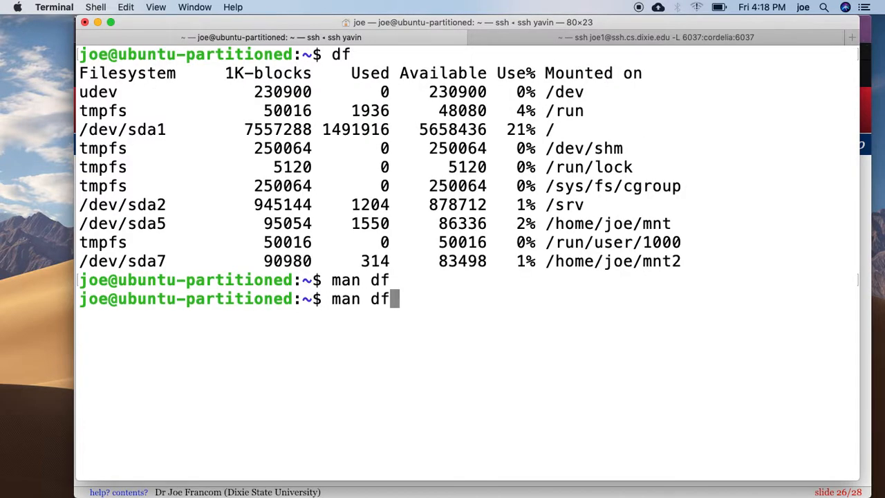
Run df -B 2048 and highlight /dev/sda7's count of 45490 blocks
{"action": "type", "text": "df -B 2048"}
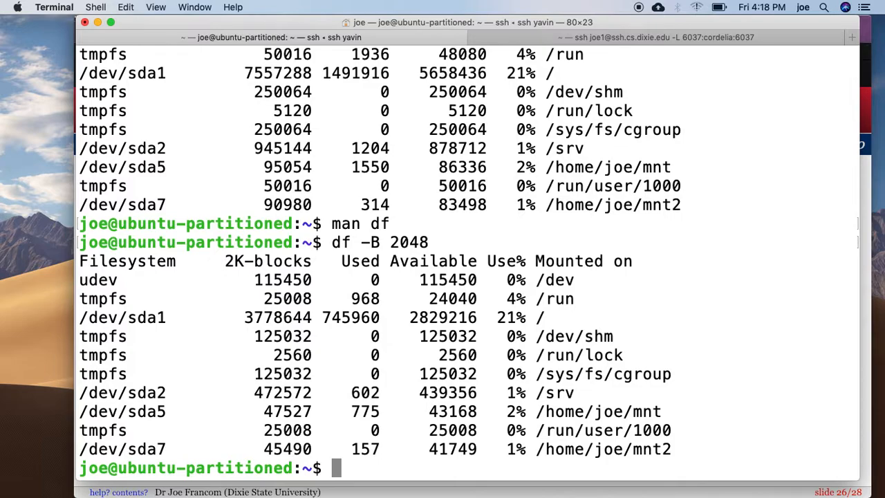
{"action": "mouse_move", "coordinate": [291, 213]}
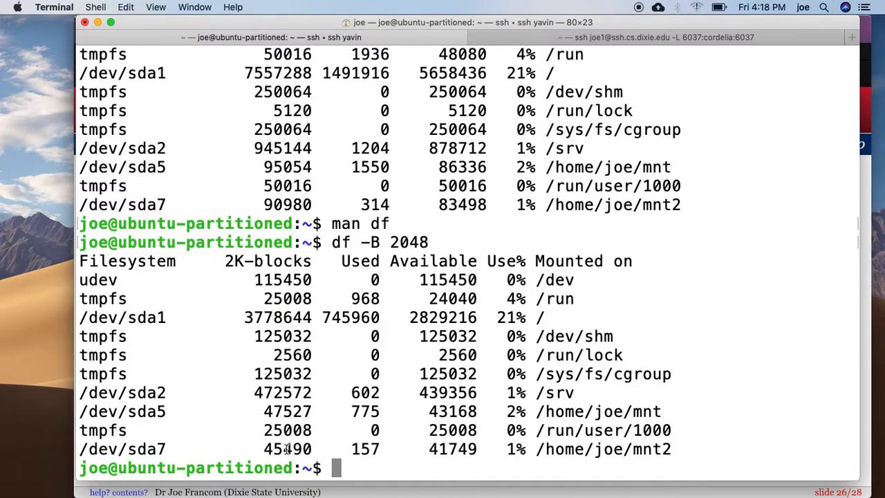
{"action": "double_click", "coordinate": [287, 449]}
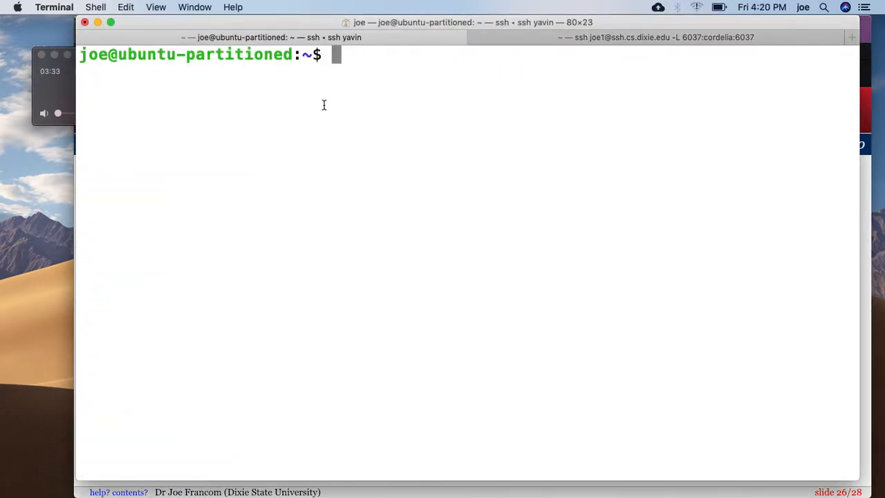
Run sudo tune2fs -l /dev/sda7 | grep -i block to check the block counts
{"action": "type", "text": "sudo tune2fs -l /dev/sda7 | grep -i block"}
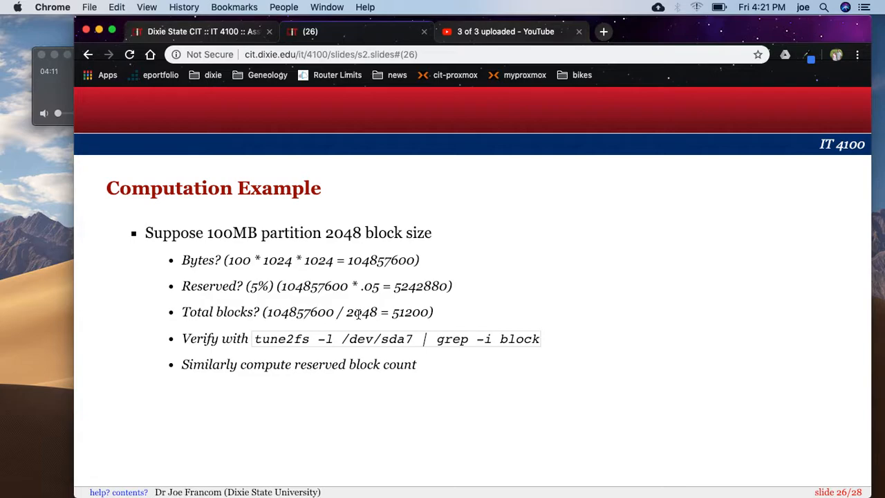
{"action": "mouse_move", "coordinate": [300, 313]}
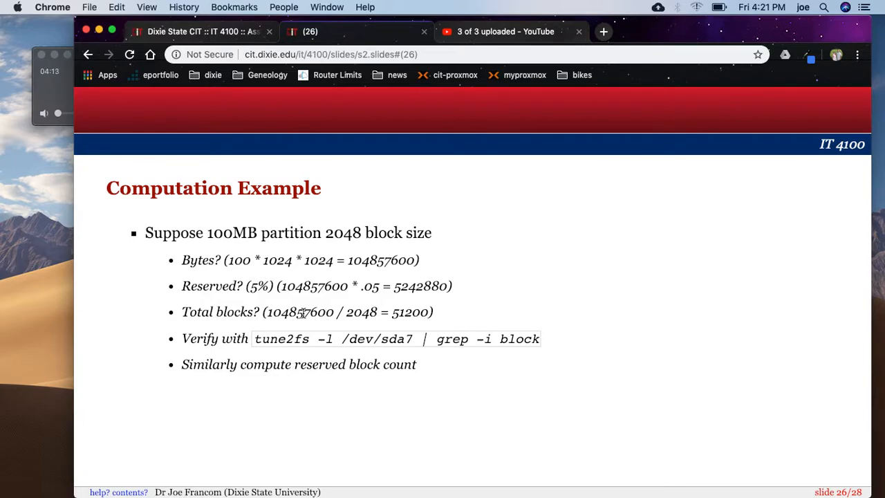
{"action": "mouse_move", "coordinate": [384, 282]}
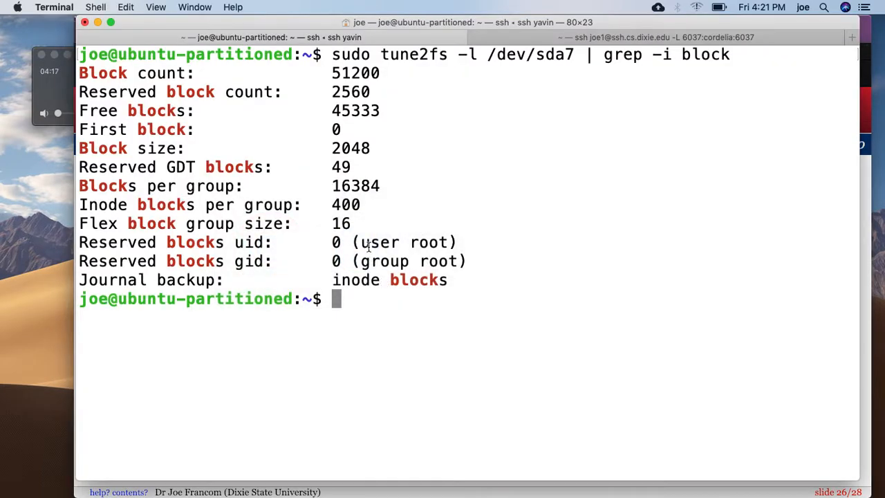
{"action": "mouse_move", "coordinate": [352, 82]}
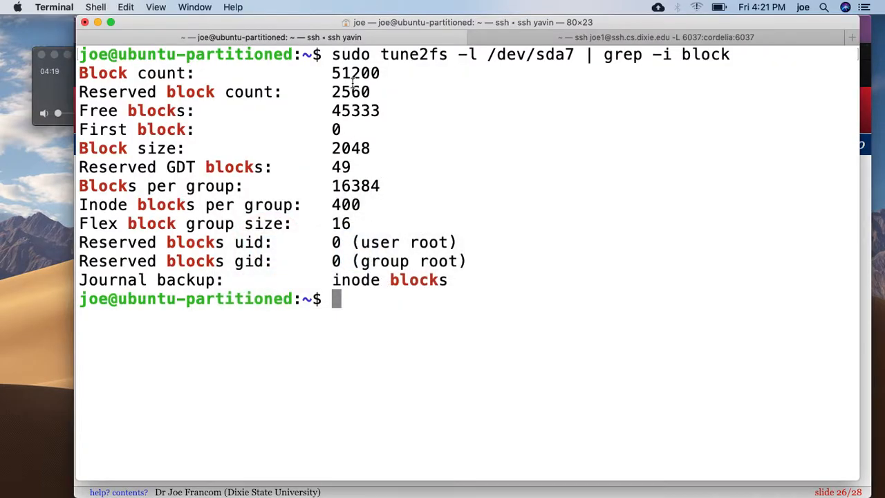